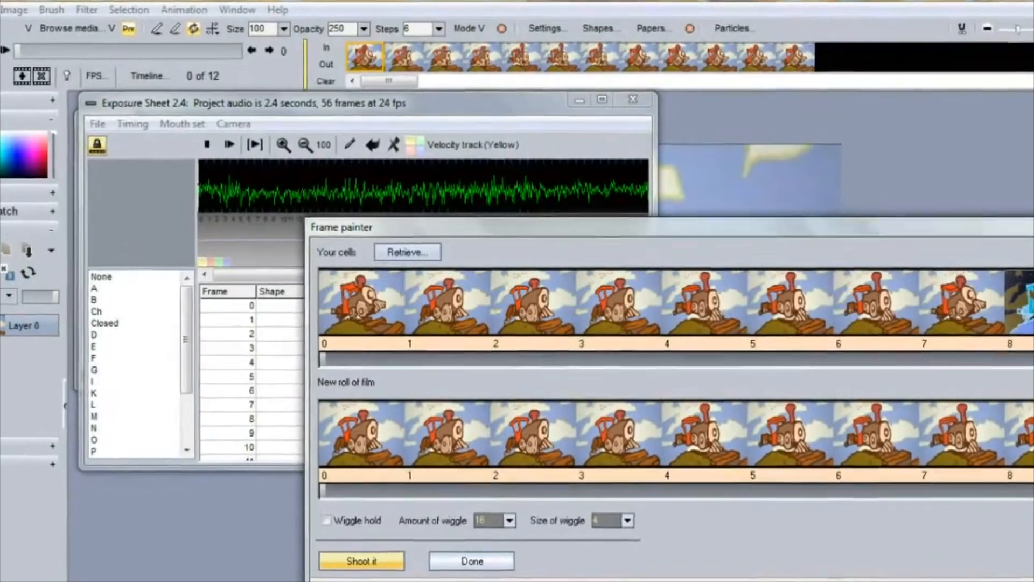
Step: Close the frame painter and adjust a lighting slider in the 3D Designer terrain preview
{"action": "left_click", "coordinate": [361, 561]}
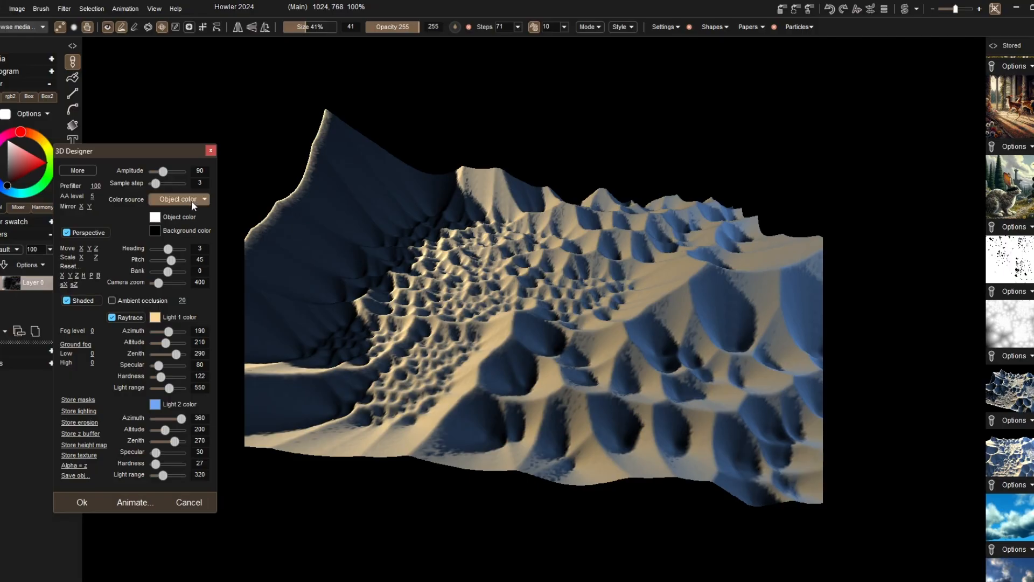
{"action": "left_click_drag", "start_coordinate": [167, 171], "coordinate": [161, 171]}
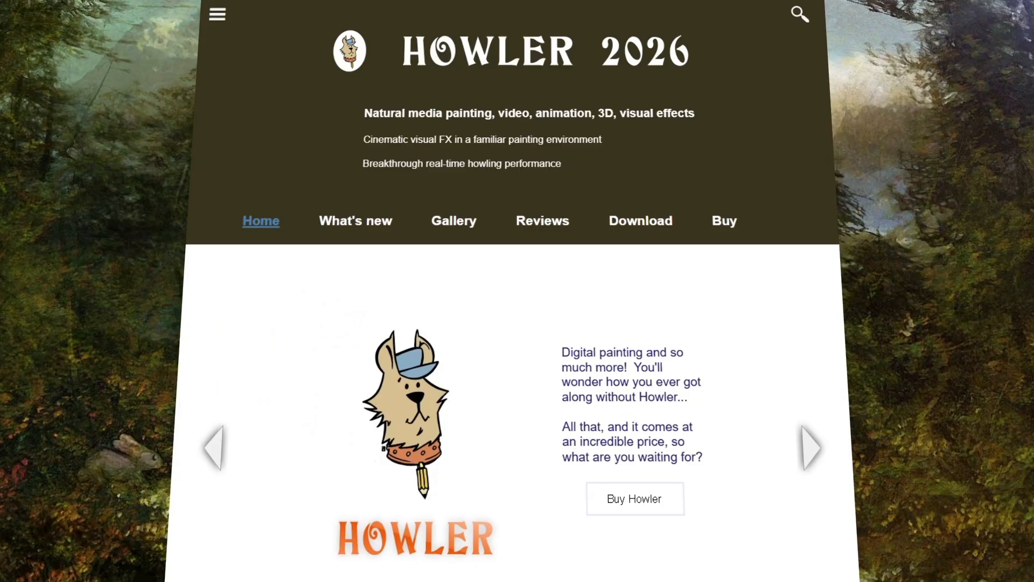
{"action": "scroll", "scroll_direction": "down", "scroll_amount": 3}
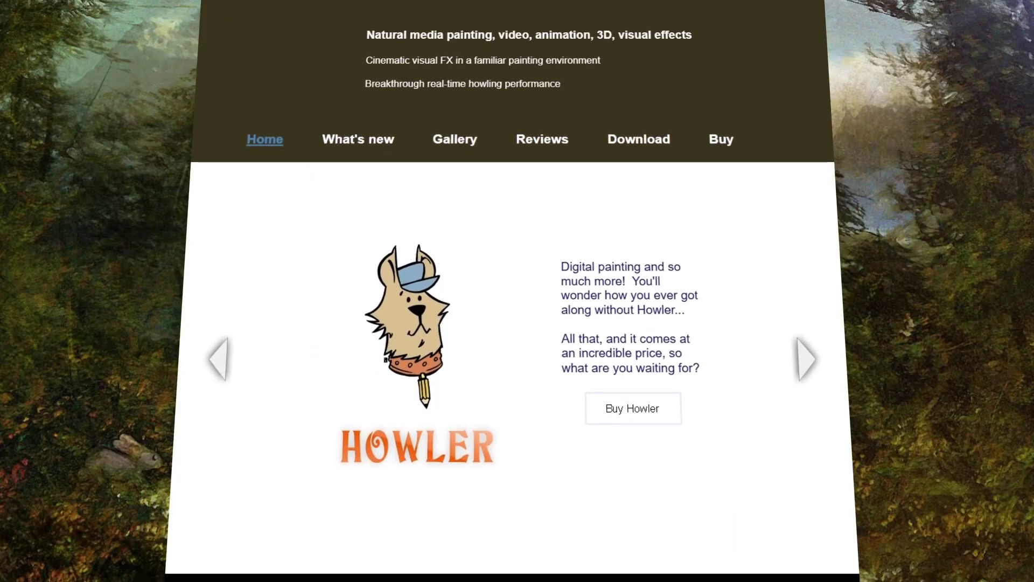
{"action": "left_click", "coordinate": [805, 358]}
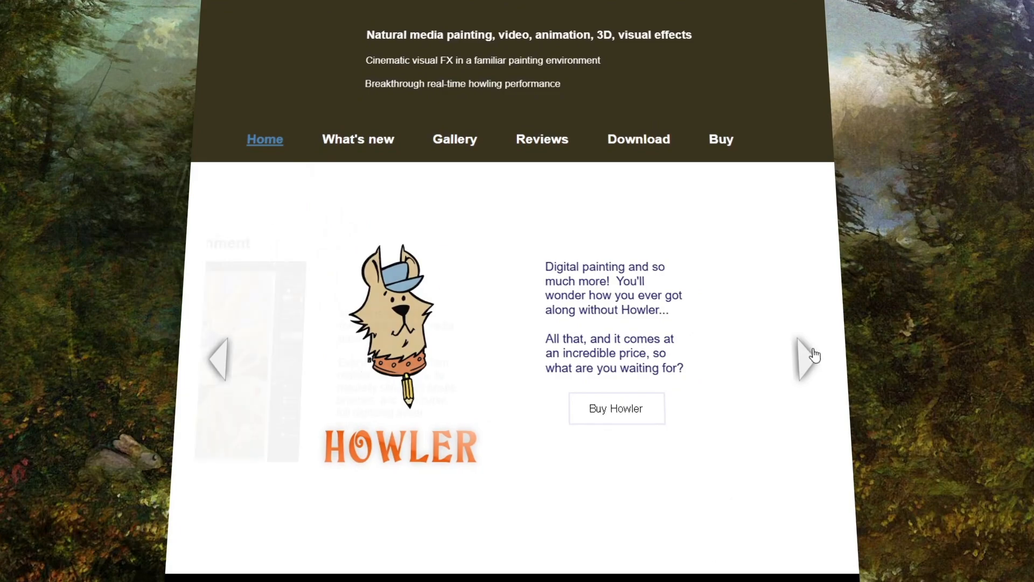
{"action": "left_click", "coordinate": [805, 354]}
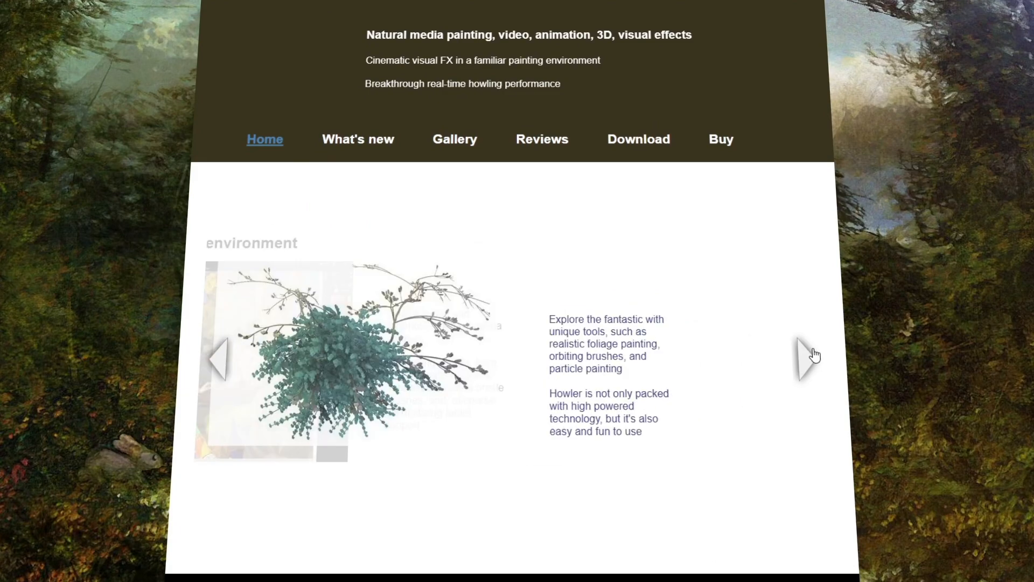
{"action": "left_click", "coordinate": [806, 357]}
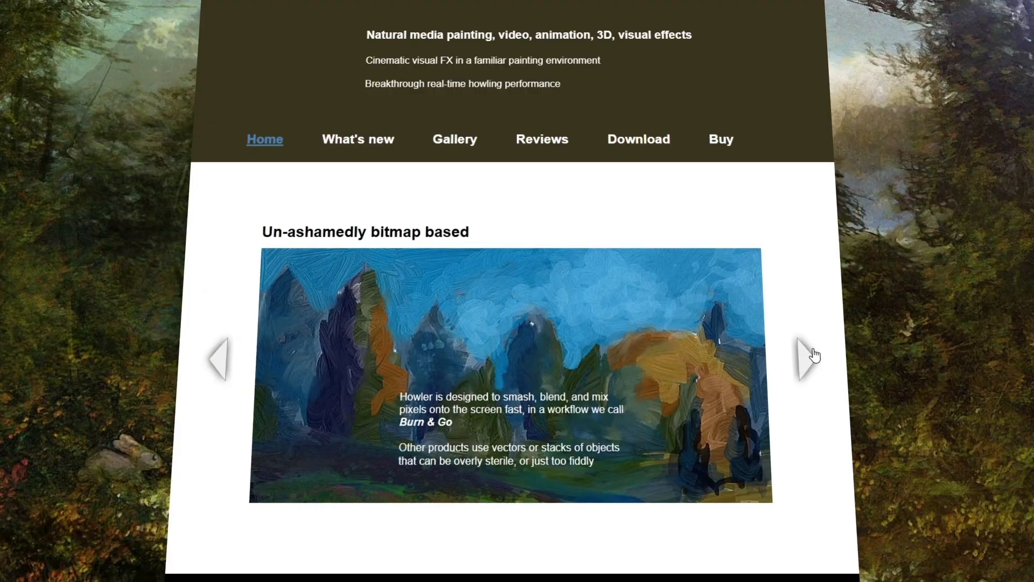
{"action": "left_click", "coordinate": [806, 358]}
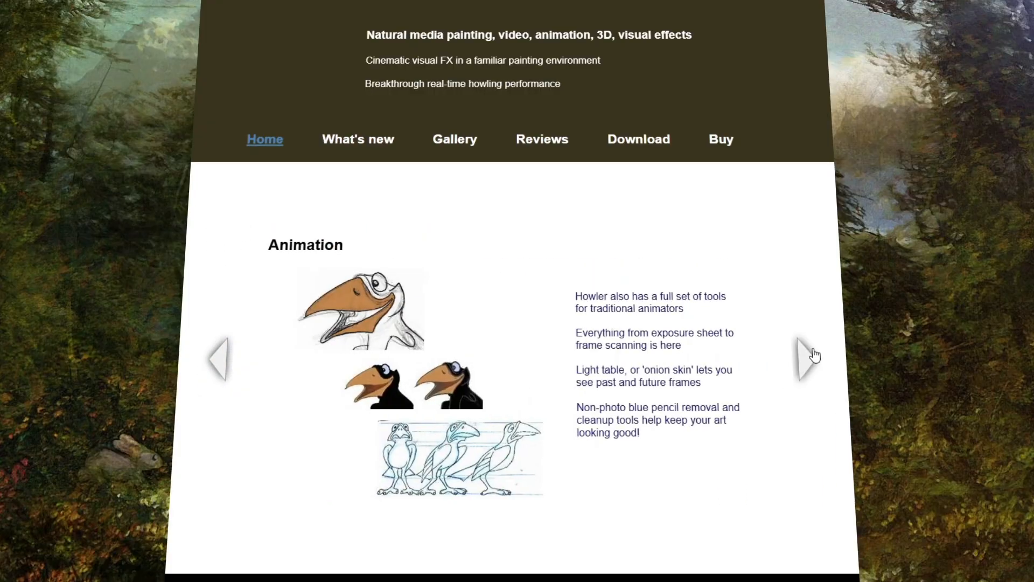
{"action": "left_click", "coordinate": [806, 358]}
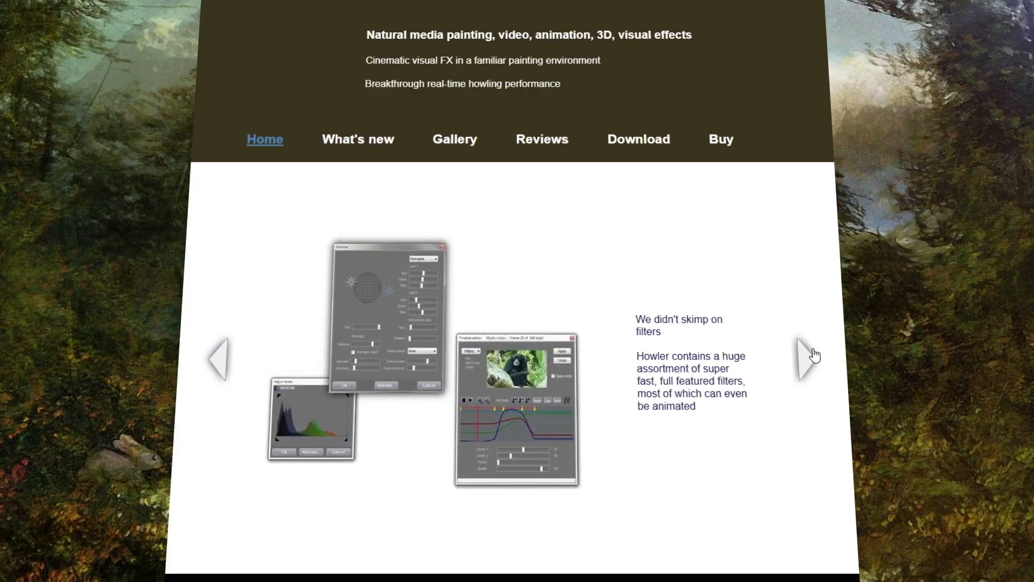
{"action": "left_click", "coordinate": [805, 359]}
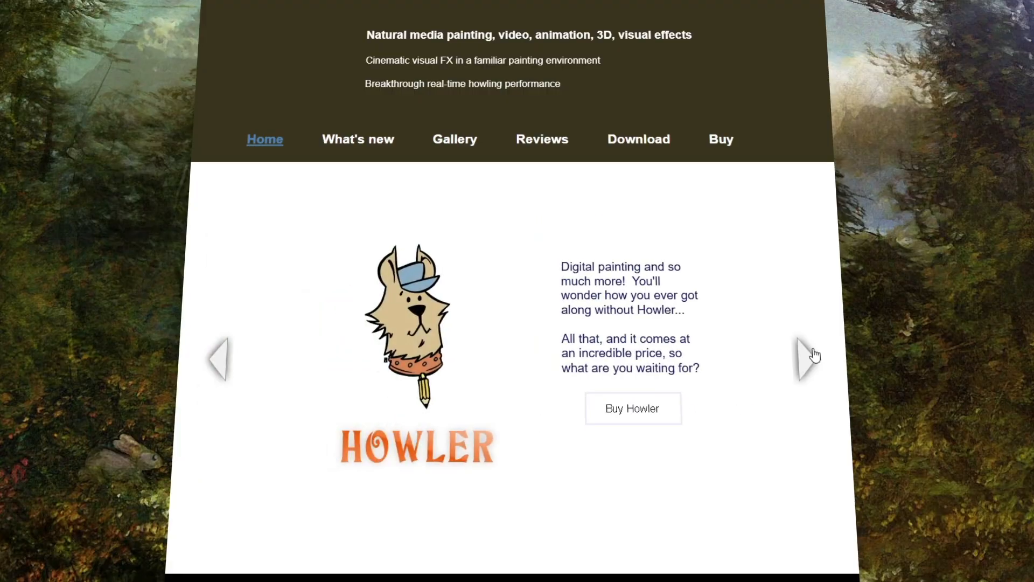
{"action": "left_click", "coordinate": [805, 359]}
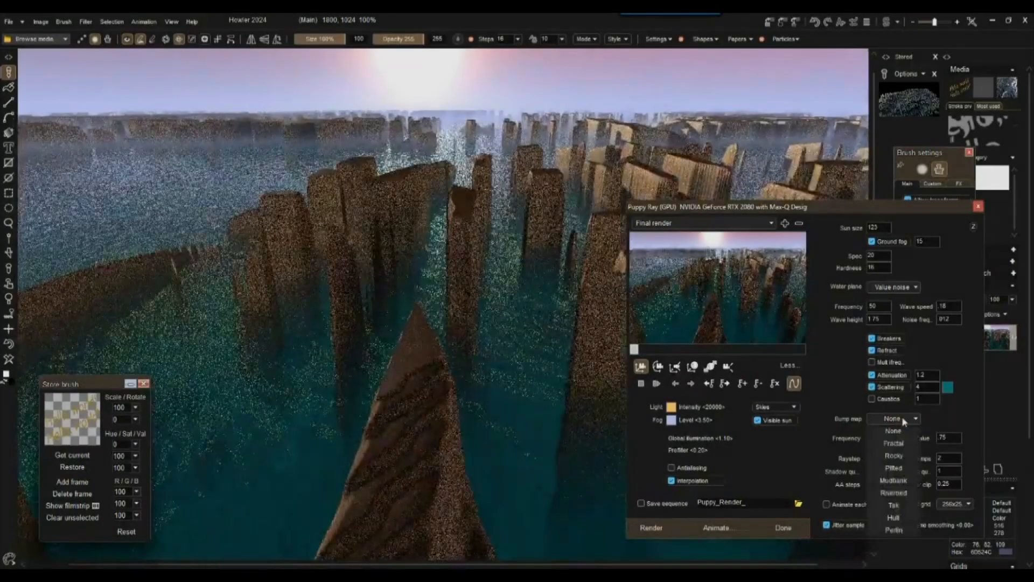
Step: Pick a water bump pattern, paint purple watercolor beside the dragon, and browse brush shapes
{"action": "left_click", "coordinate": [894, 467]}
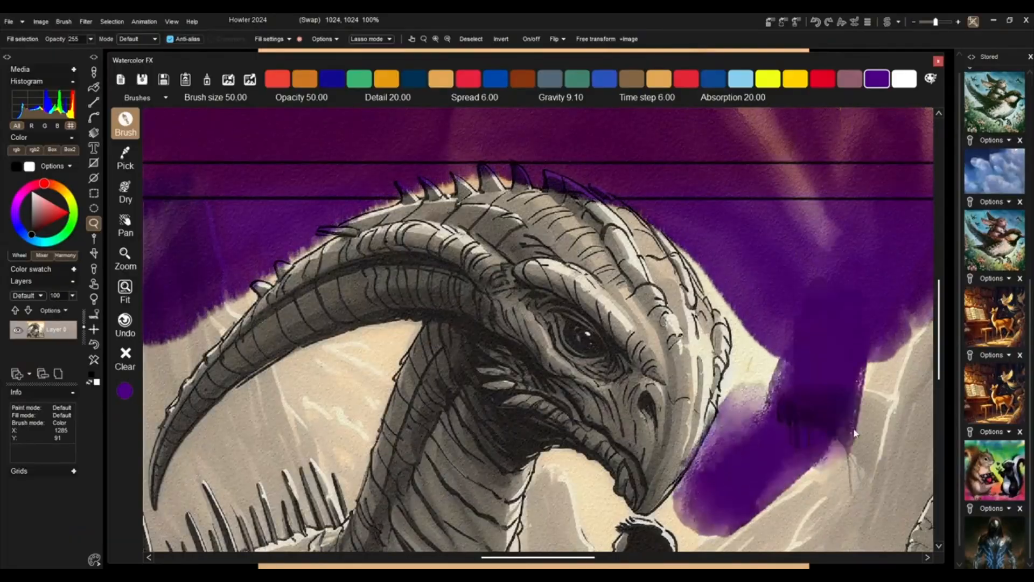
{"action": "left_click", "coordinate": [495, 79]}
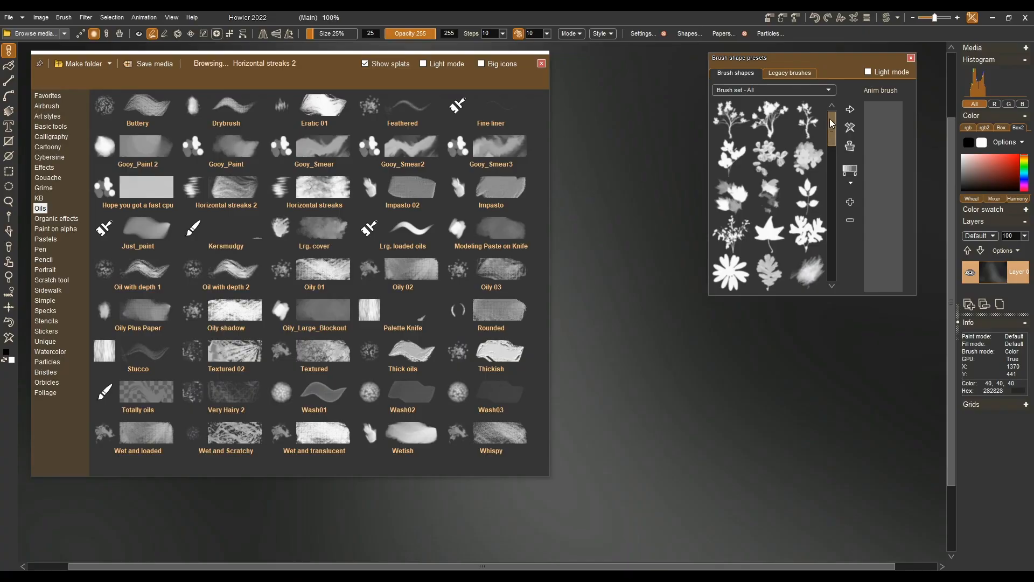
{"action": "scroll", "scroll_direction": "down", "scroll_amount": 3}
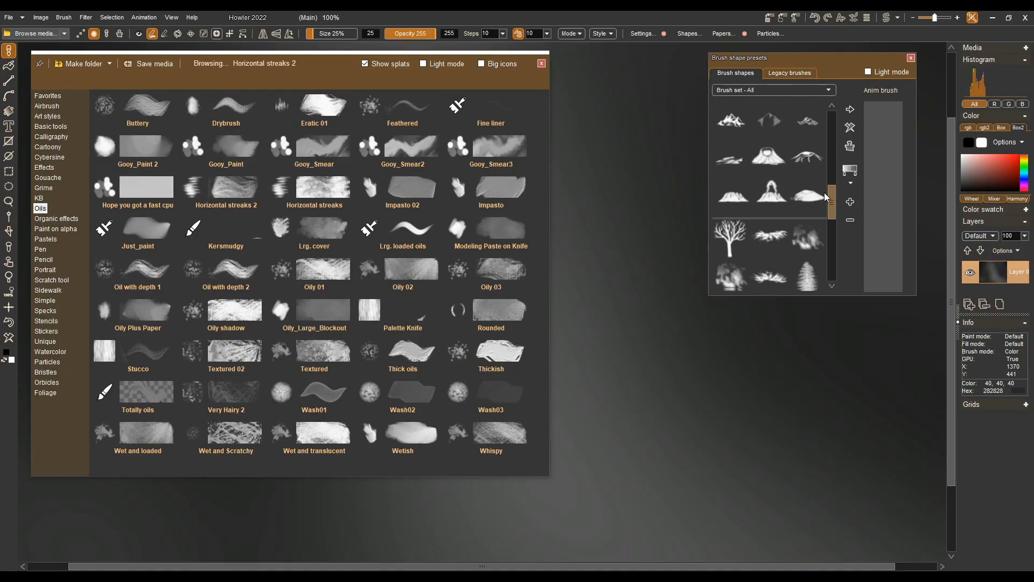
{"action": "scroll", "scroll_direction": "down", "scroll_amount": 3}
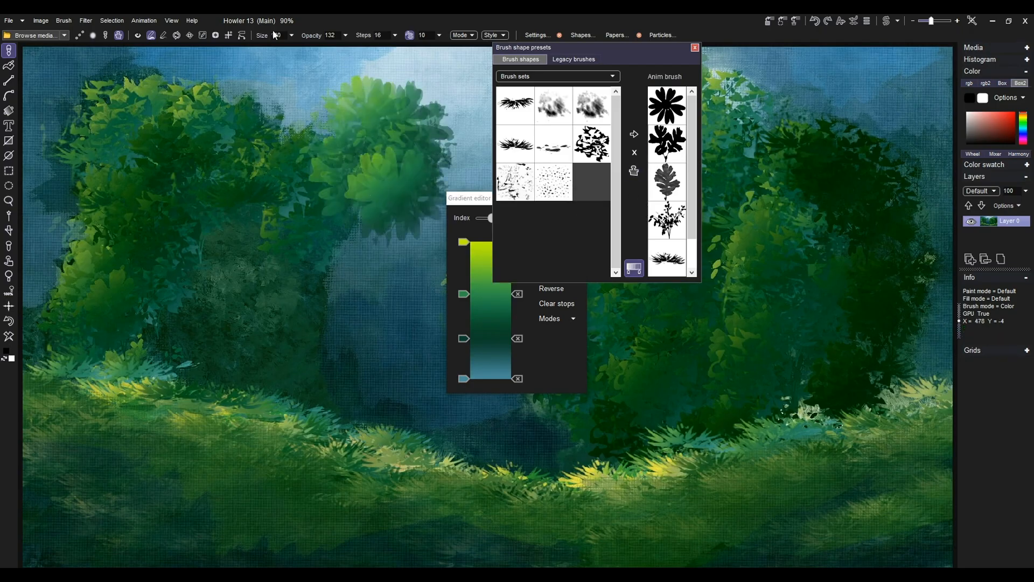
{"action": "left_click_drag", "start_coordinate": [280, 49], "coordinate": [340, 49]}
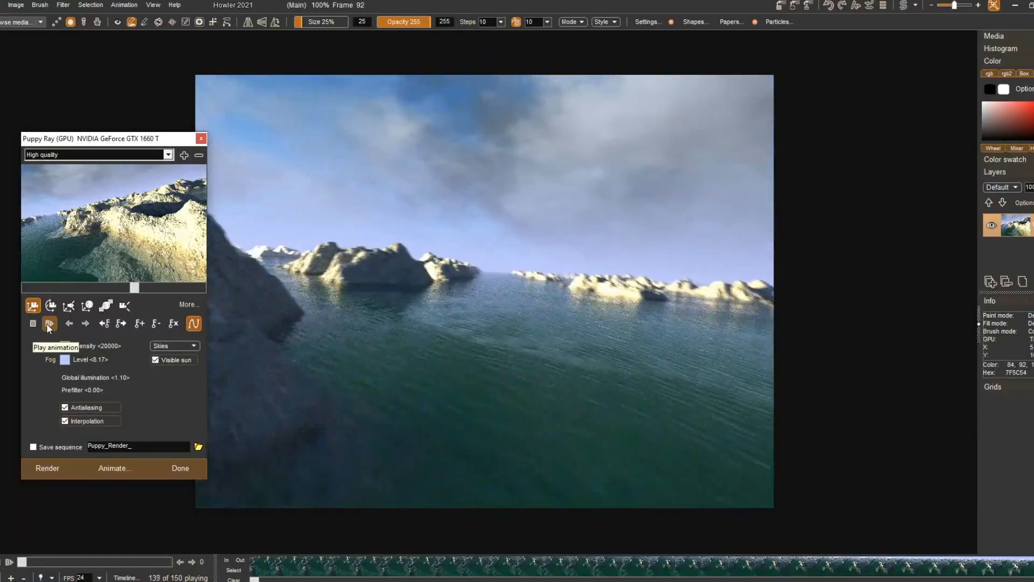
Step: Play the lake flyover animation and reduce the bloom radius on the deer image
{"action": "left_click", "coordinate": [49, 324]}
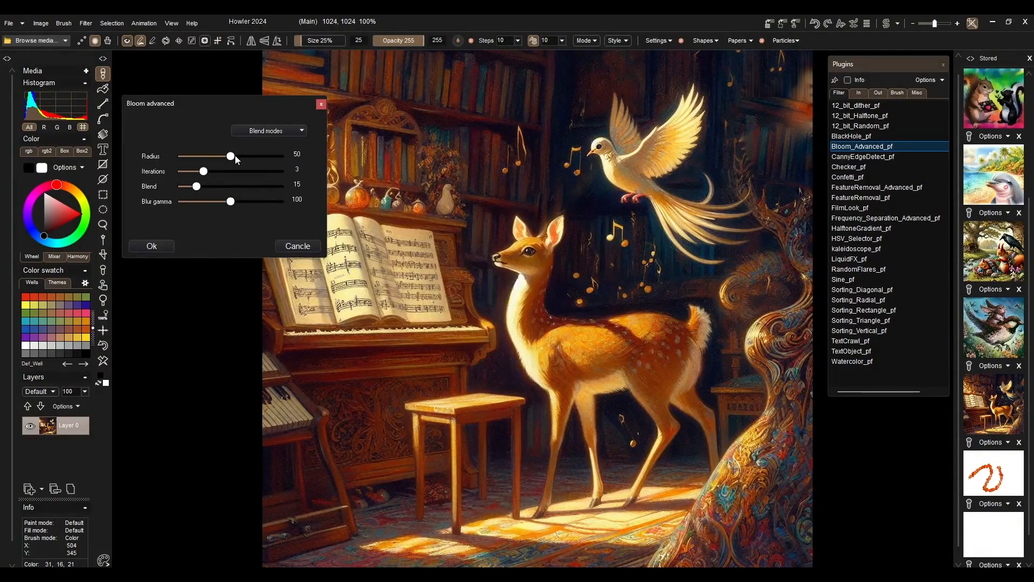
{"action": "left_click_drag", "start_coordinate": [230, 156], "coordinate": [206, 156]}
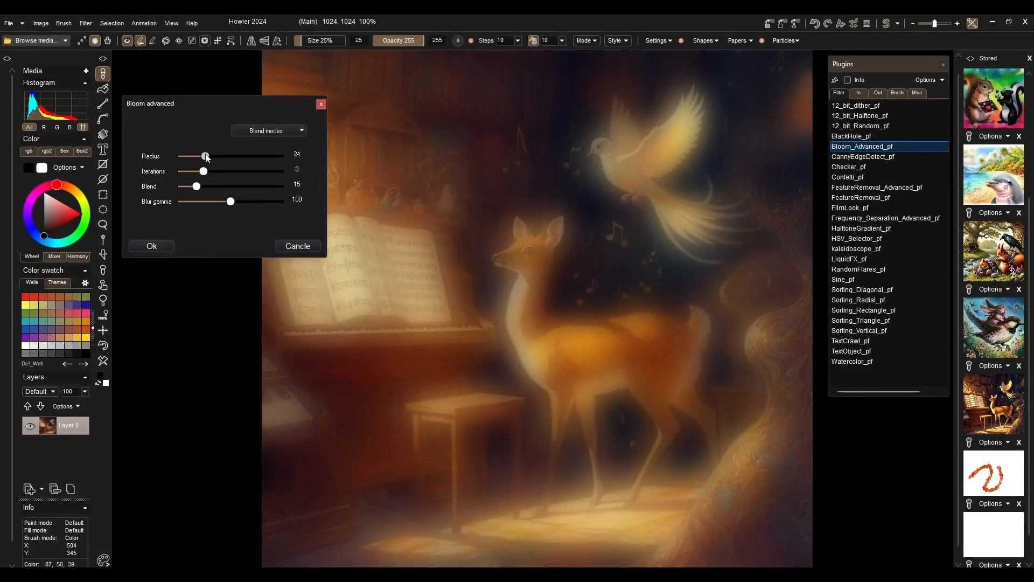
{"action": "left_click_drag", "start_coordinate": [202, 171], "coordinate": [192, 172]}
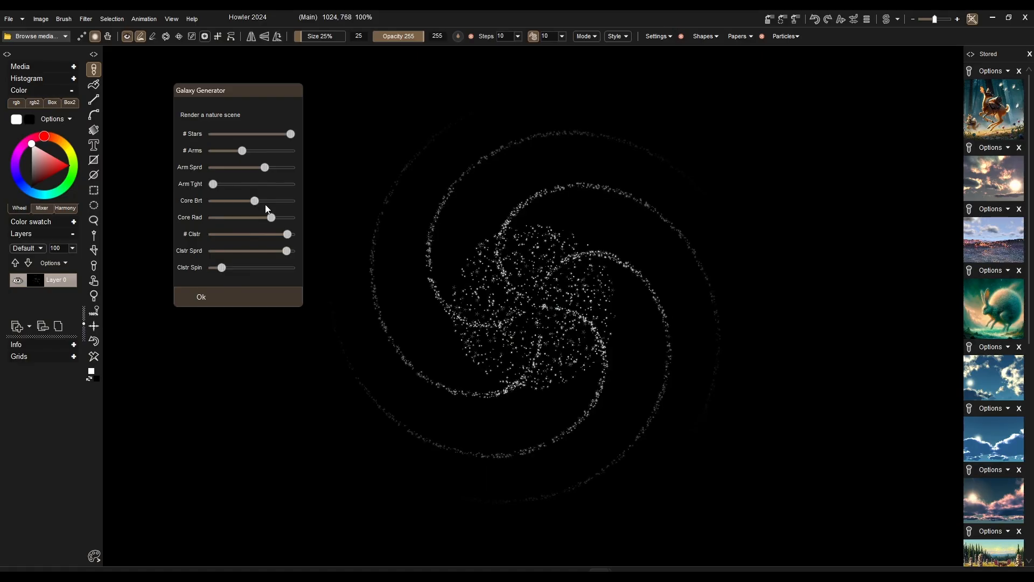
{"action": "left_click", "coordinate": [200, 299]}
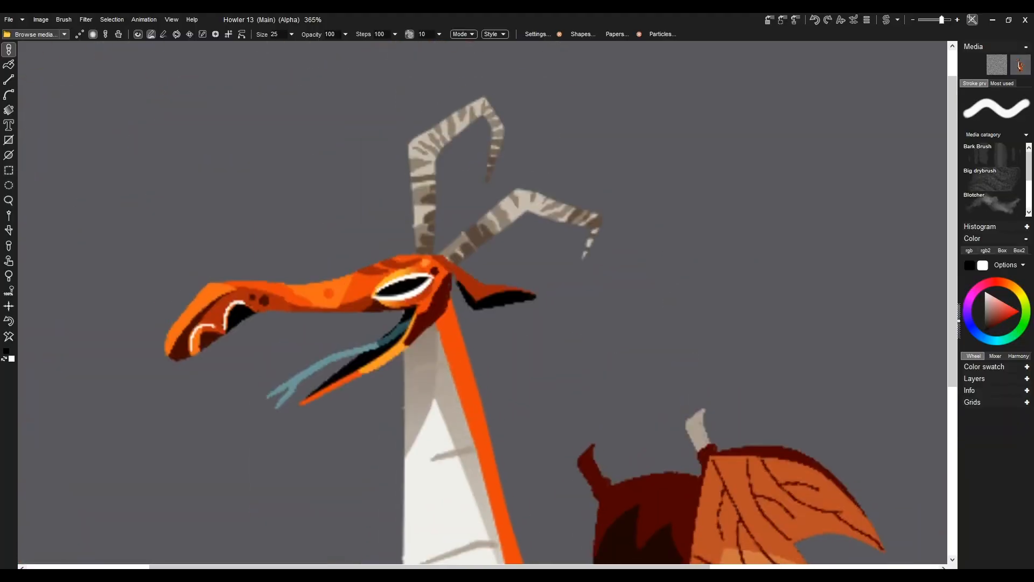
Step: In FeatureRemoval_Advanced, rotate the source area, choose Source swap and apply it
{"action": "scroll", "scroll_direction": "up", "scroll_amount": 3}
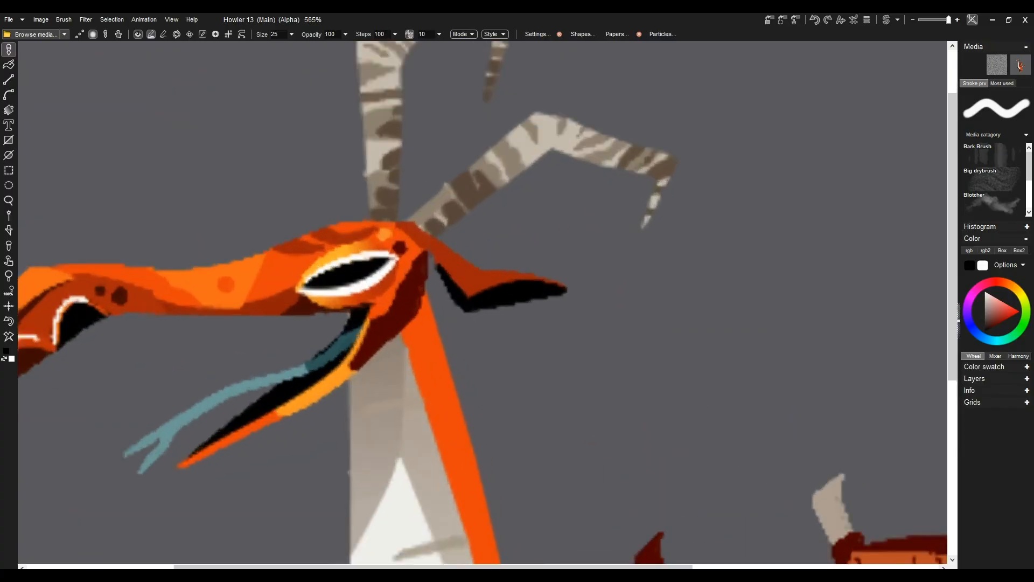
{"action": "scroll", "scroll_direction": "down", "scroll_amount": 3}
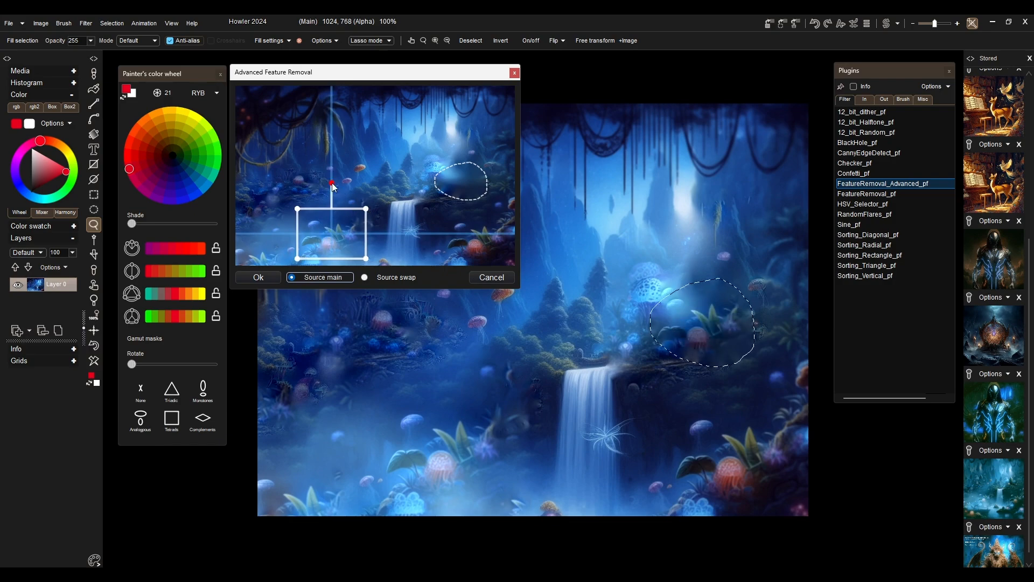
{"action": "left_click_drag", "start_coordinate": [331, 183], "coordinate": [347, 183]}
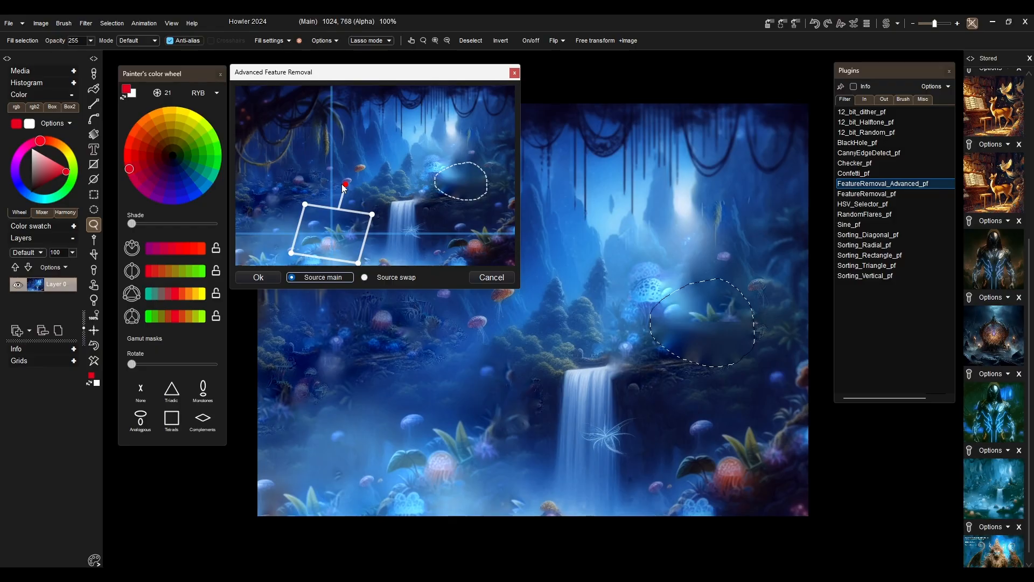
{"action": "left_click", "coordinate": [364, 277]}
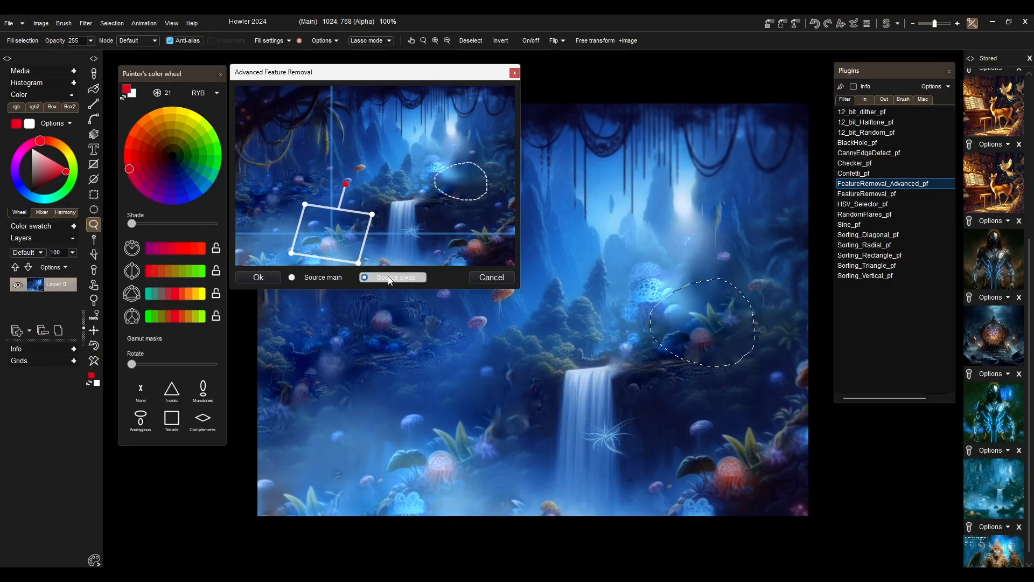
{"action": "left_click", "coordinate": [364, 277]}
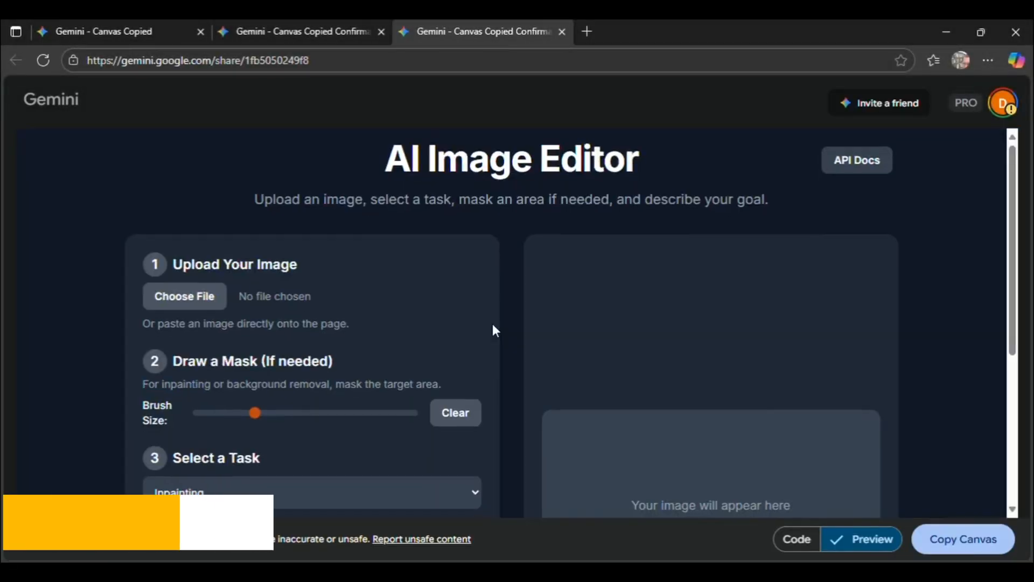
{"action": "scroll", "scroll_direction": "down", "scroll_amount": 3}
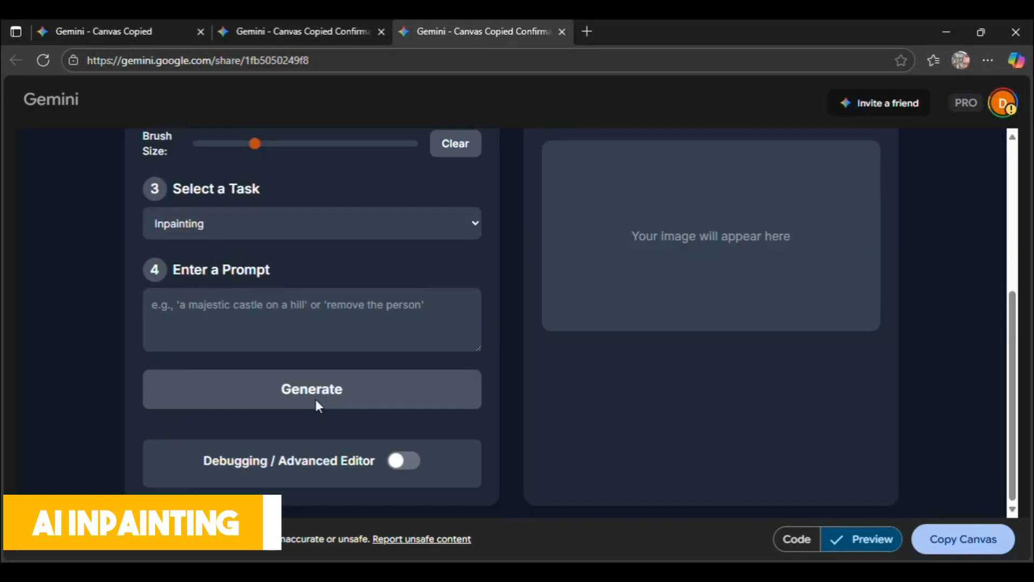
{"action": "scroll", "scroll_direction": "up", "scroll_amount": 3}
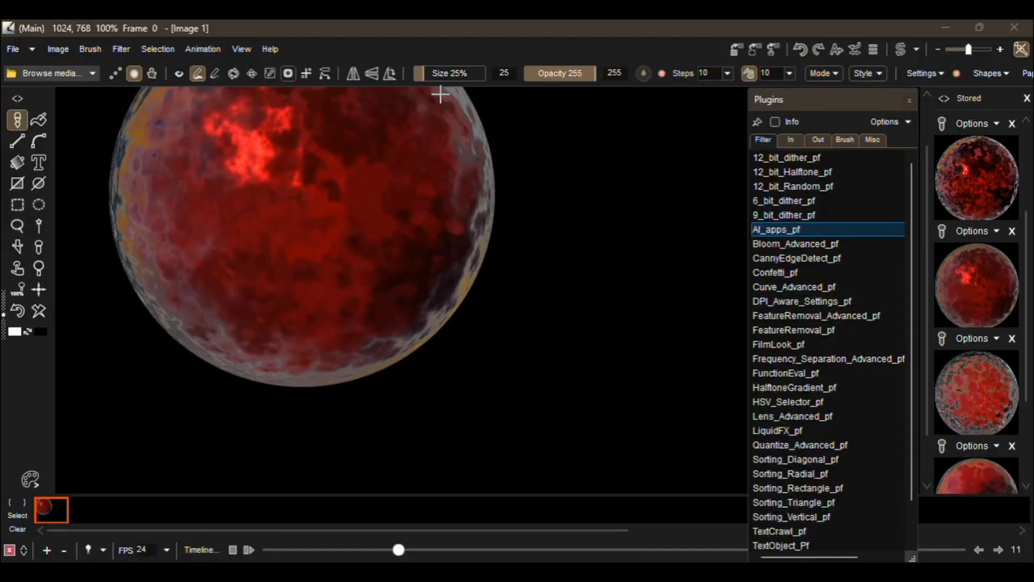
{"action": "mouse_move", "coordinate": [939, 35]}
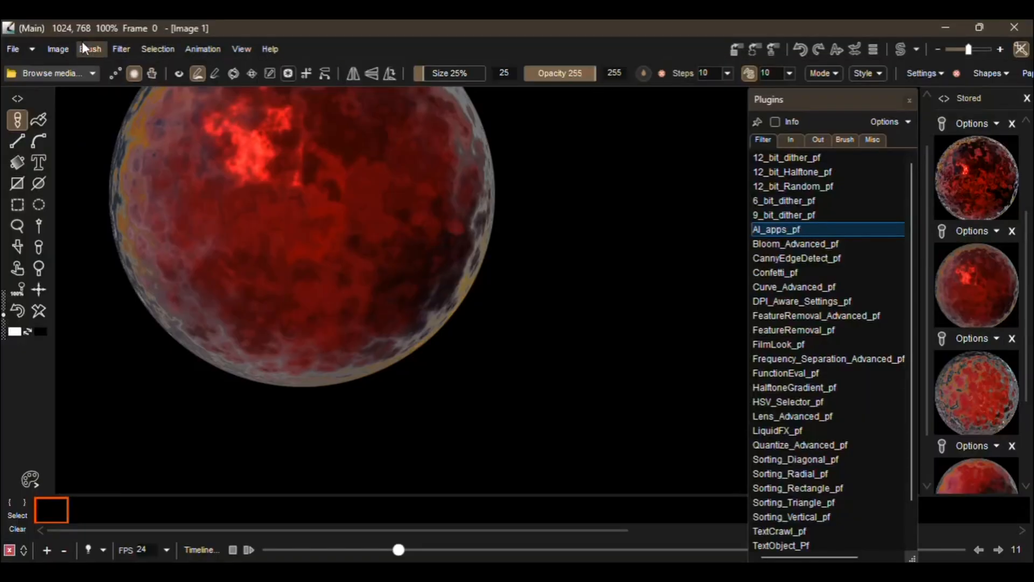
{"action": "left_click", "coordinate": [57, 49]}
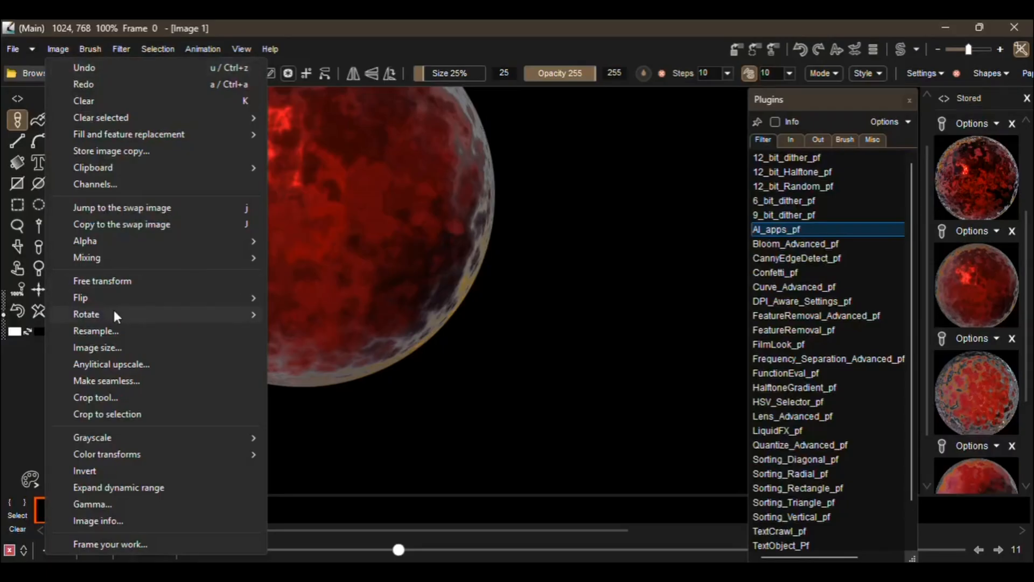
{"action": "mouse_move", "coordinate": [158, 170]}
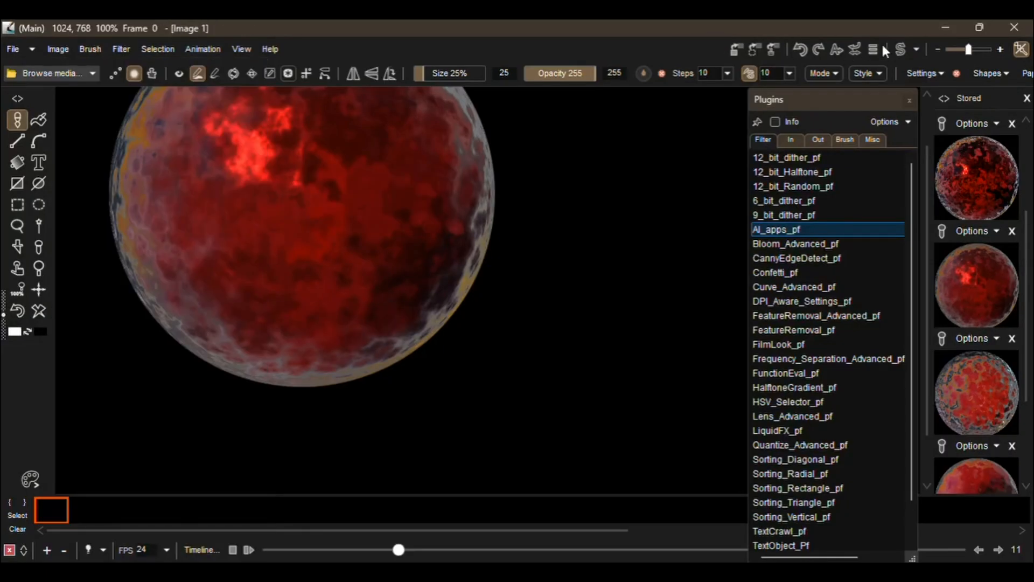
Step: Paste the red planet, keep Inpainting, and type the prompt 'Remove the brightg hight'
{"action": "left_click", "coordinate": [484, 31]}
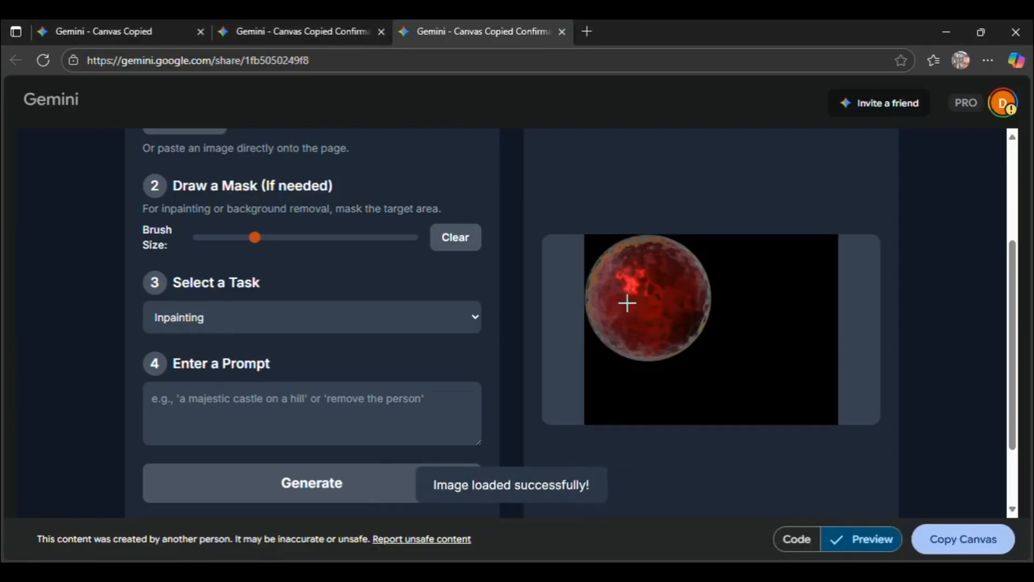
{"action": "mouse_move", "coordinate": [593, 302]}
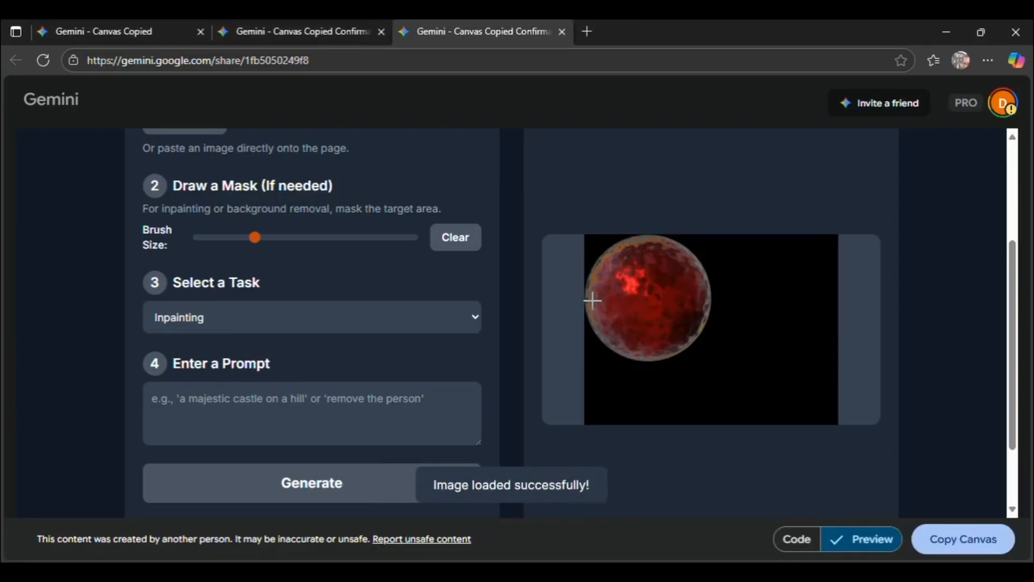
{"action": "mouse_move", "coordinate": [350, 348]}
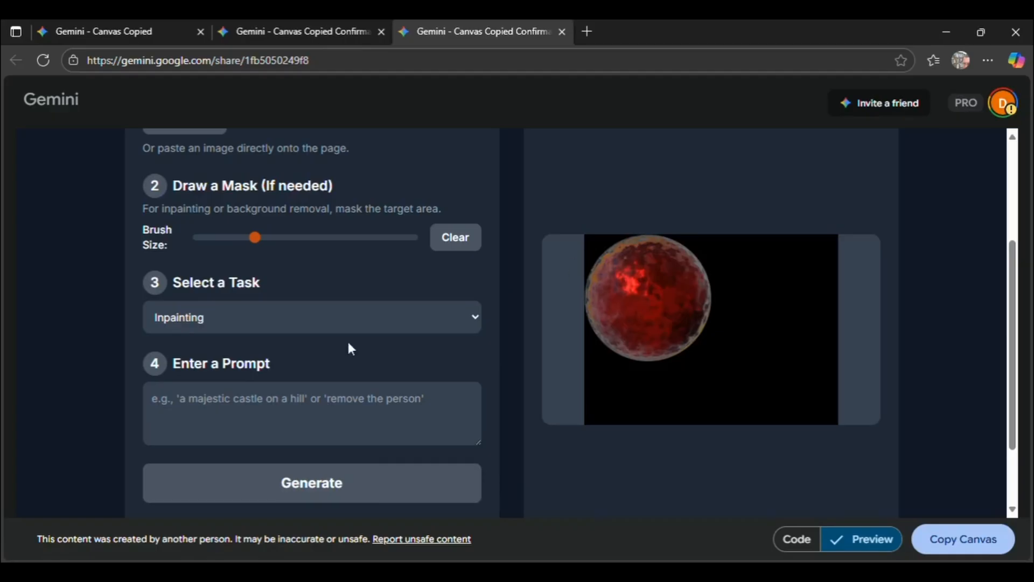
{"action": "mouse_move", "coordinate": [236, 334]}
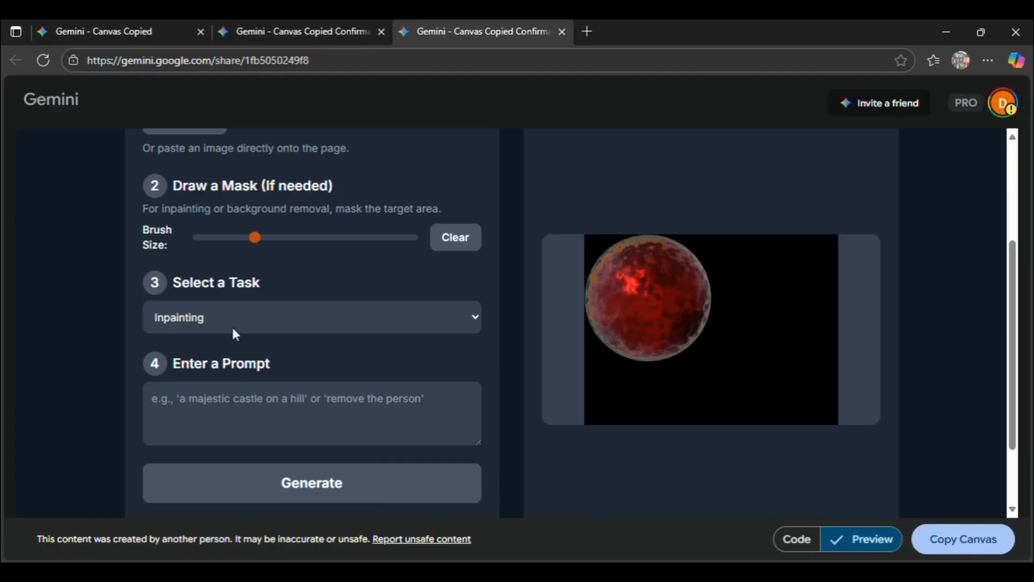
{"action": "left_click", "coordinate": [311, 317]}
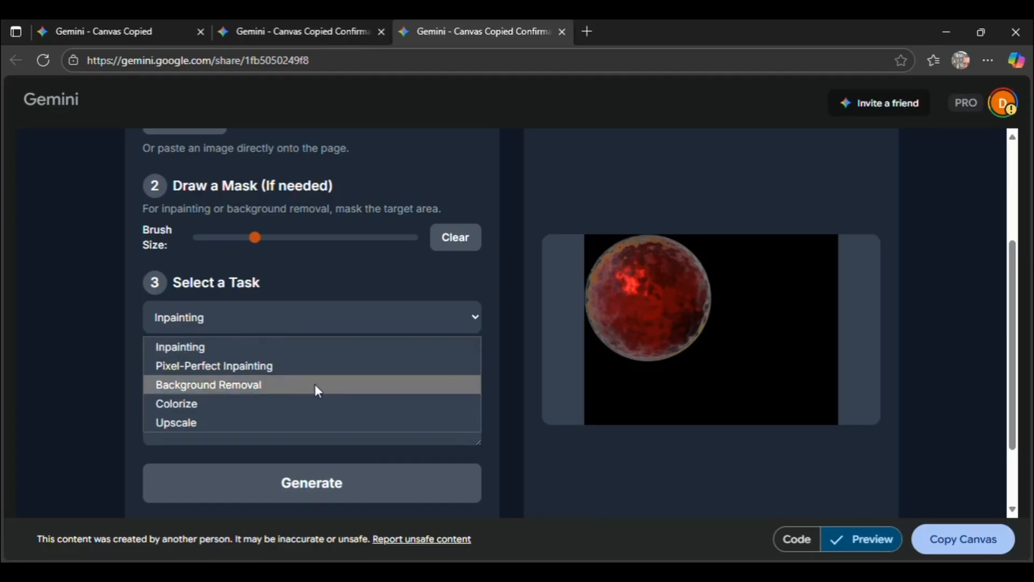
{"action": "mouse_move", "coordinate": [299, 431]}
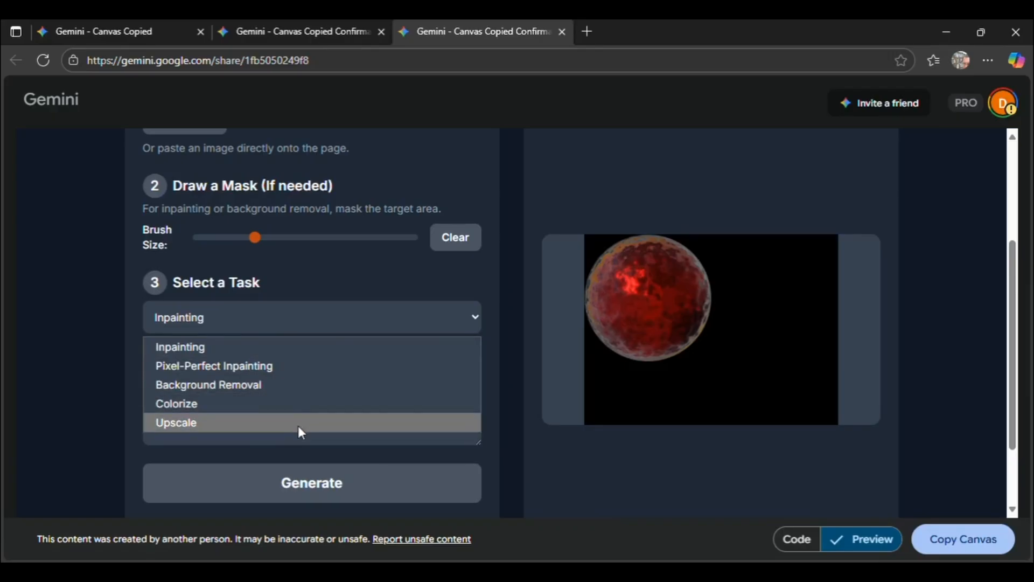
{"action": "left_click", "coordinate": [179, 346]}
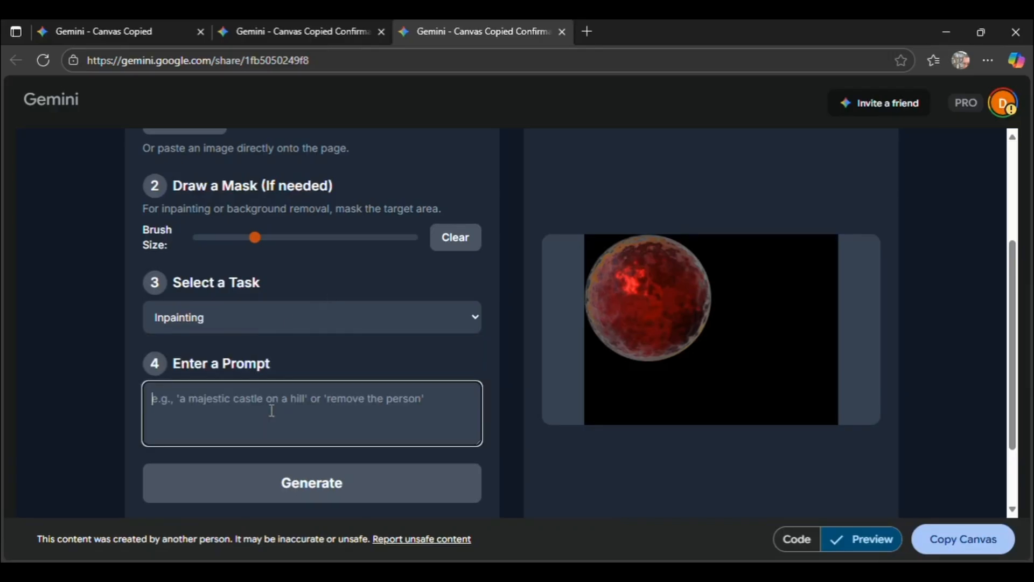
{"action": "type", "text": "R"}
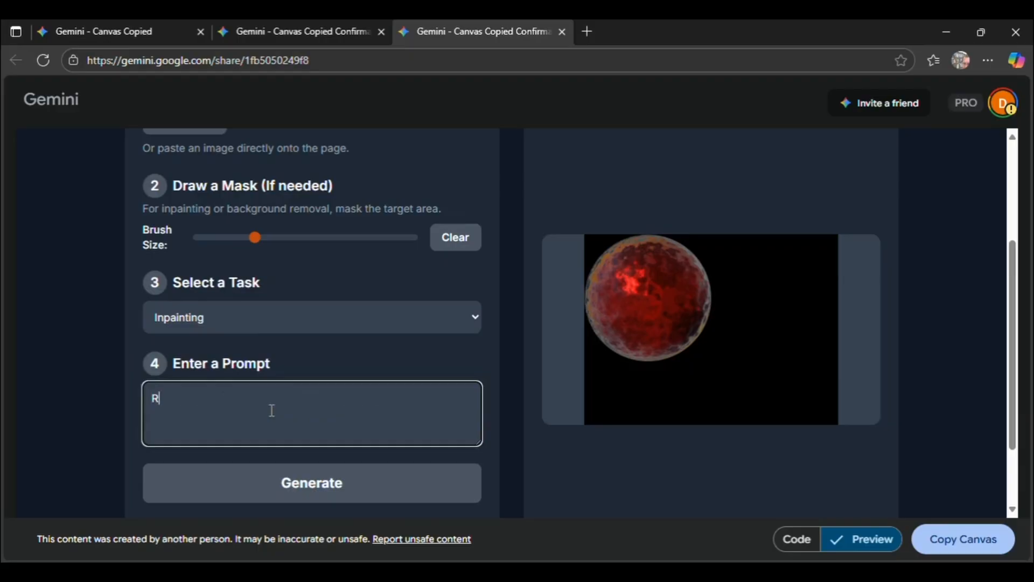
{"action": "type", "text": "Remove"}
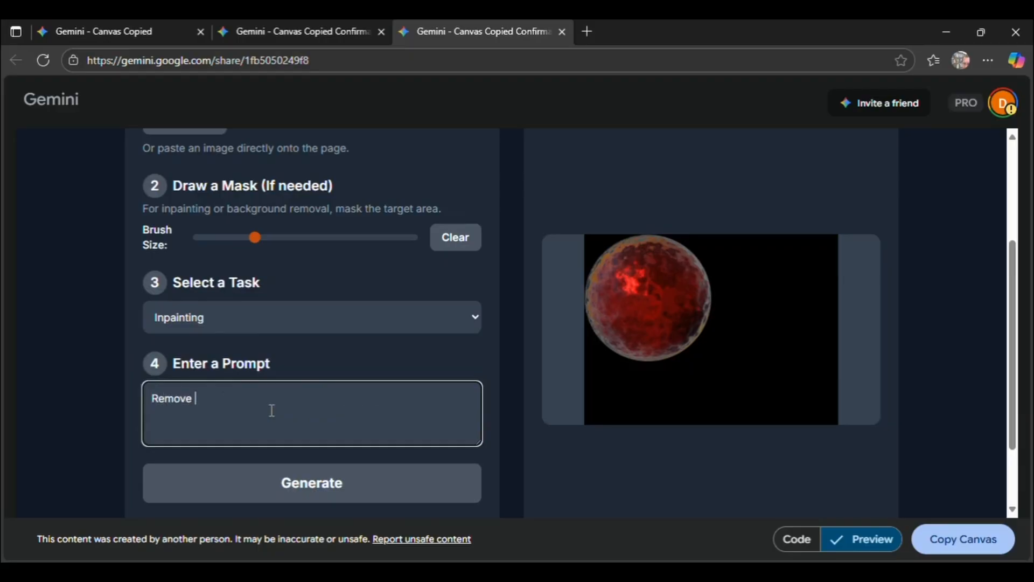
{"action": "type", "text": "th"}
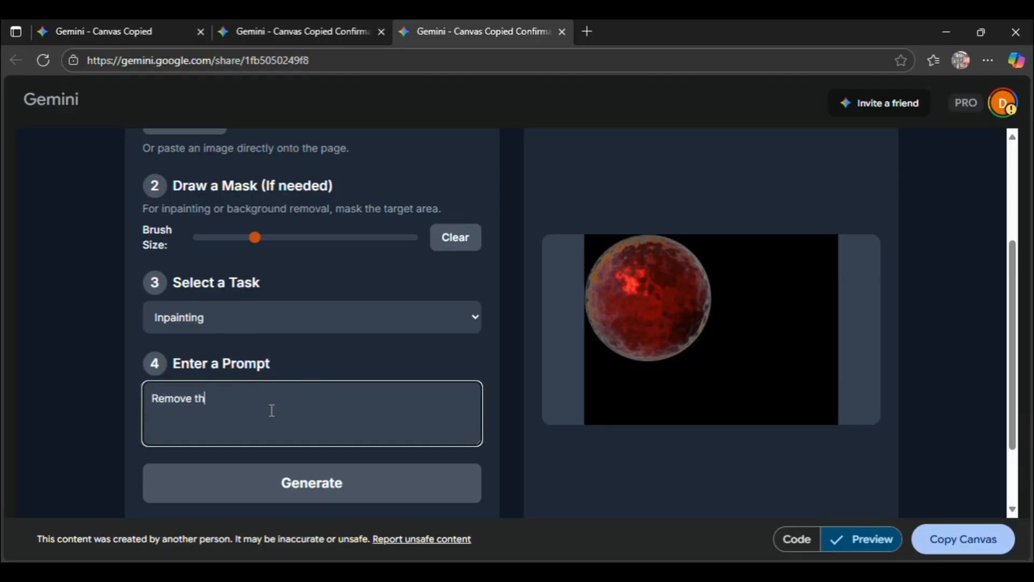
{"action": "type", "text": "e brightg hight"}
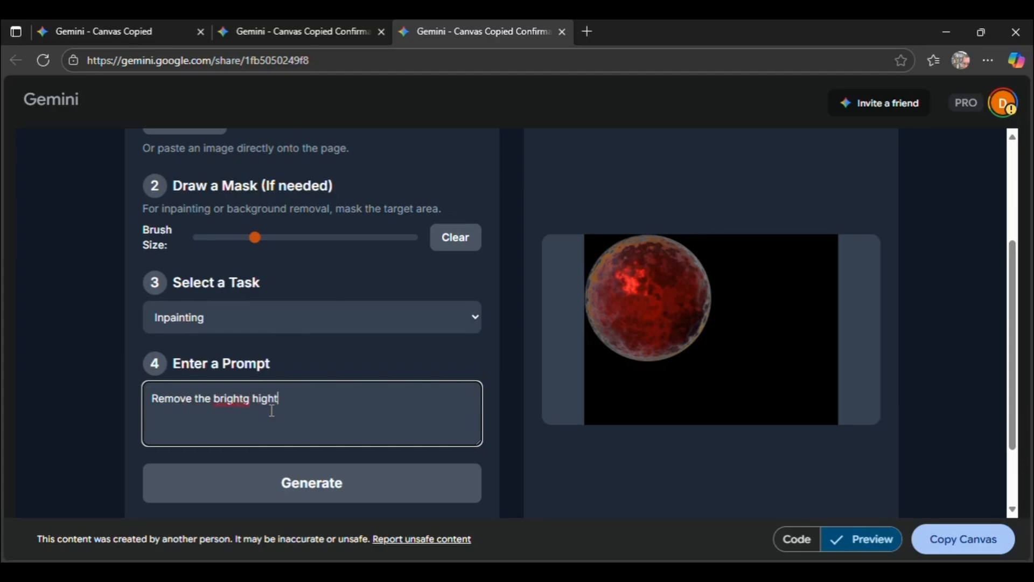
Step: Paint a mask over the planet's upper-left bright spot, then scroll to review the form
{"action": "left_click", "coordinate": [632, 298]}
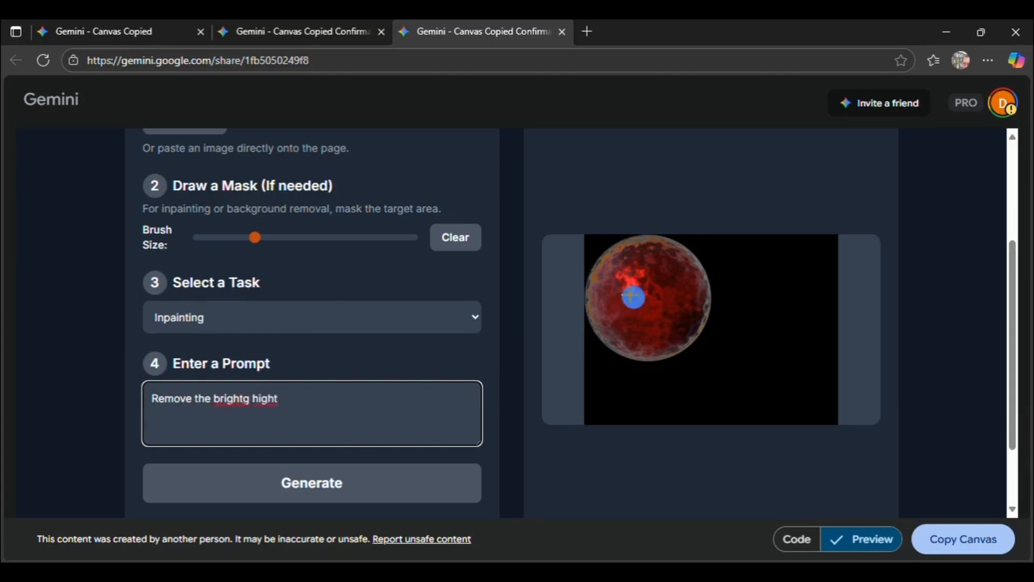
{"action": "scroll", "scroll_direction": "down", "scroll_amount": 3}
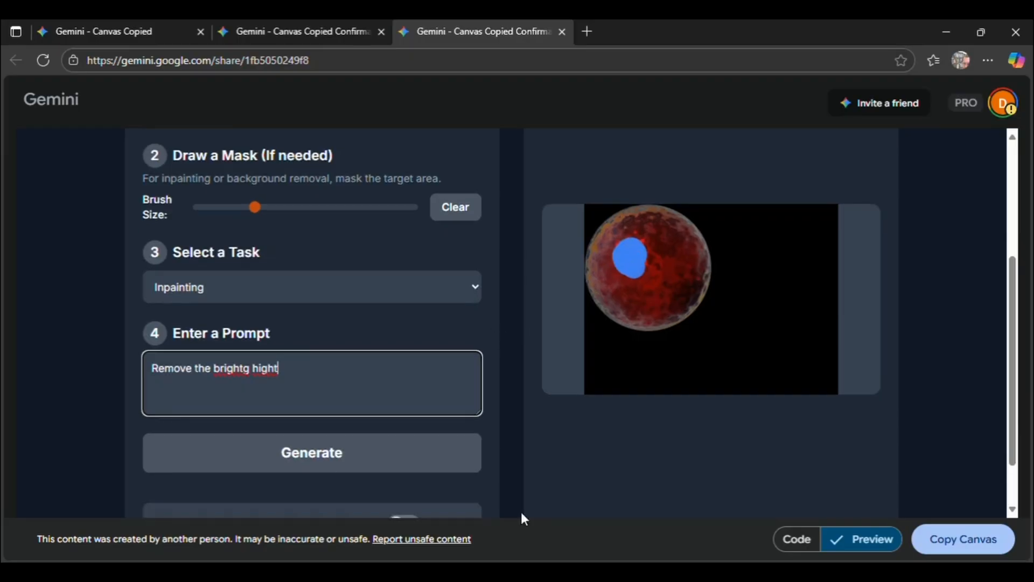
{"action": "scroll", "scroll_direction": "down", "scroll_amount": 3}
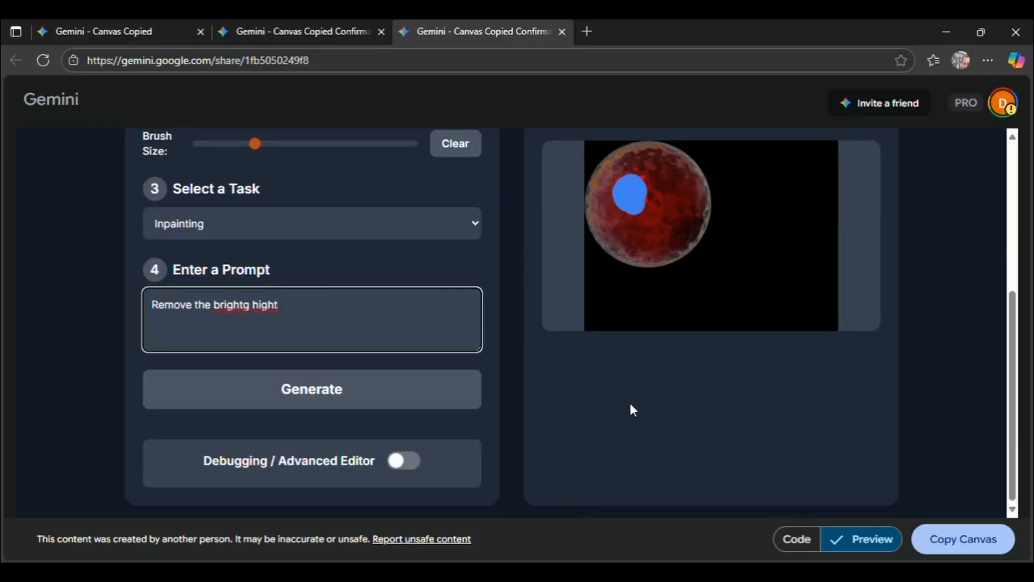
{"action": "mouse_move", "coordinate": [575, 315]}
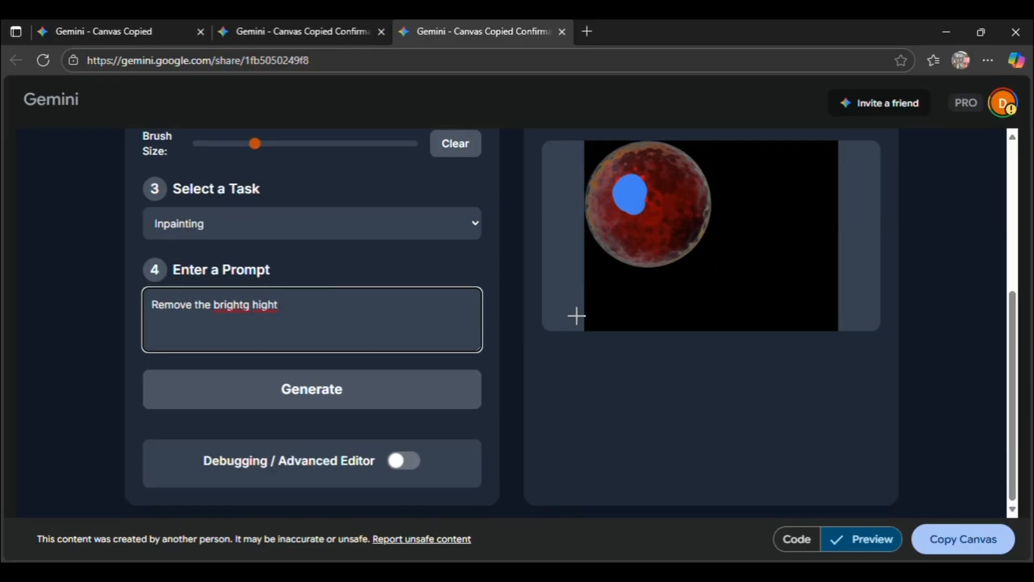
{"action": "scroll", "scroll_direction": "up", "scroll_amount": 3}
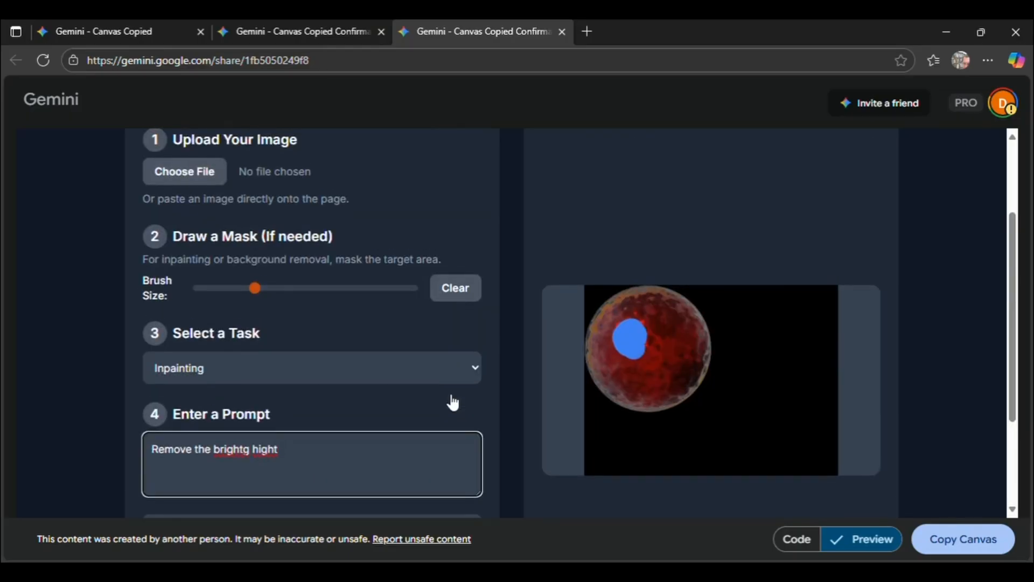
{"action": "mouse_move", "coordinate": [533, 341]}
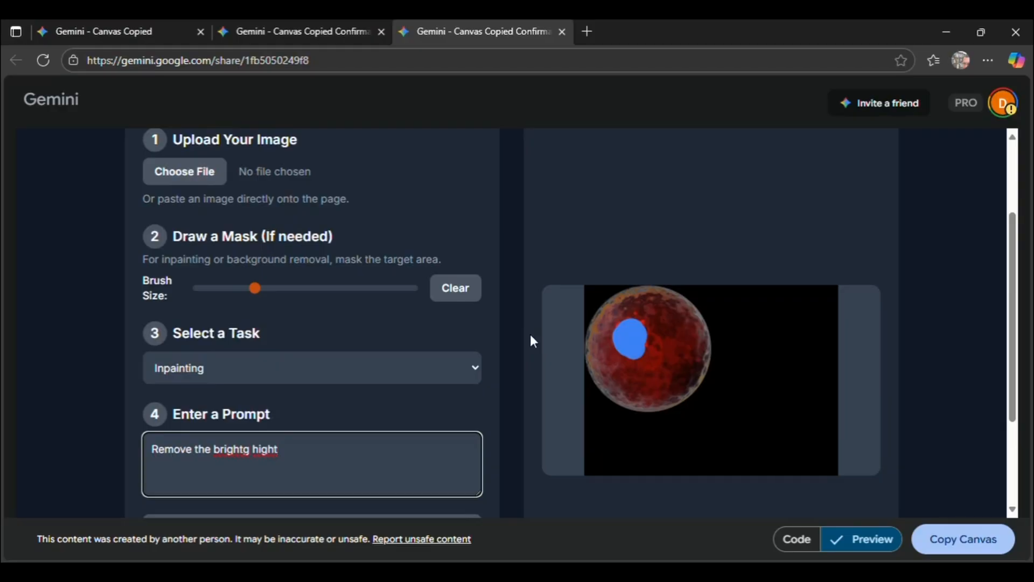